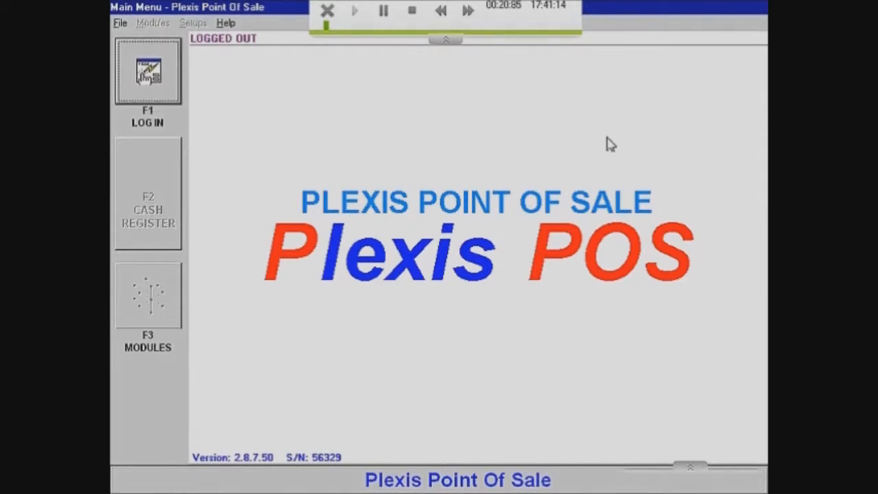
Log in on terminal 10, Administrator #10, then close the View Terminals list.
left_click(147, 75)
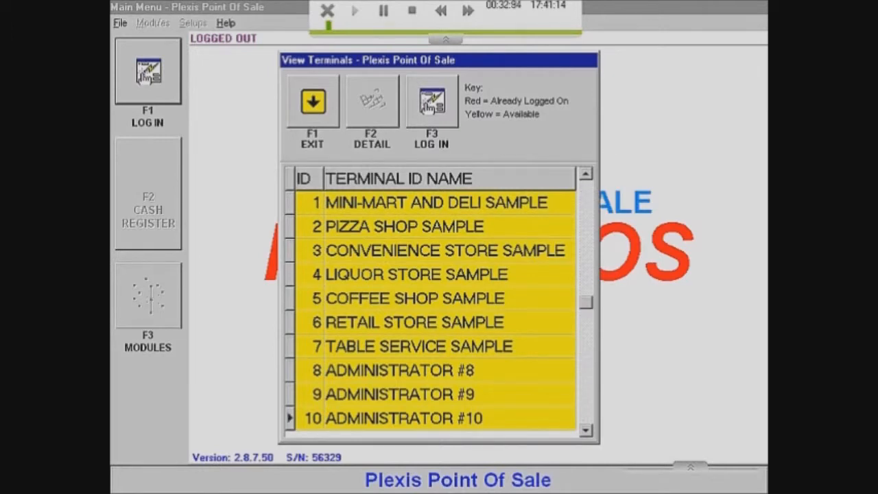
left_click(431, 102)
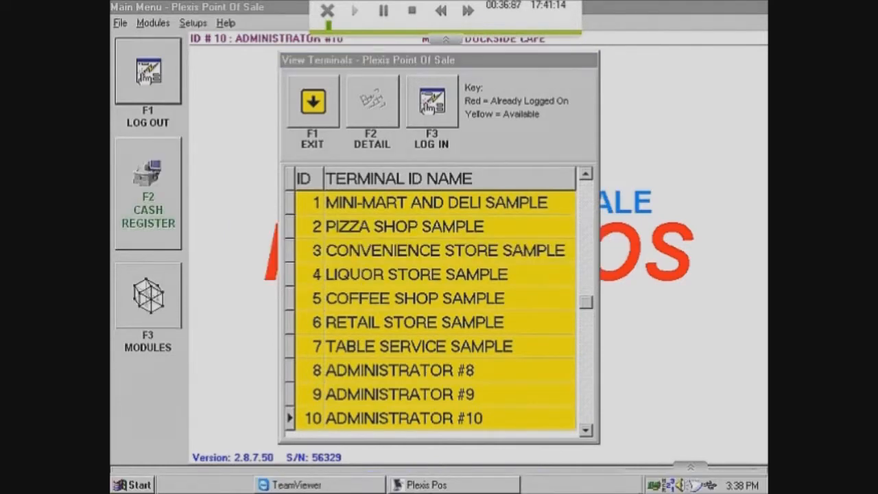
left_click(312, 102)
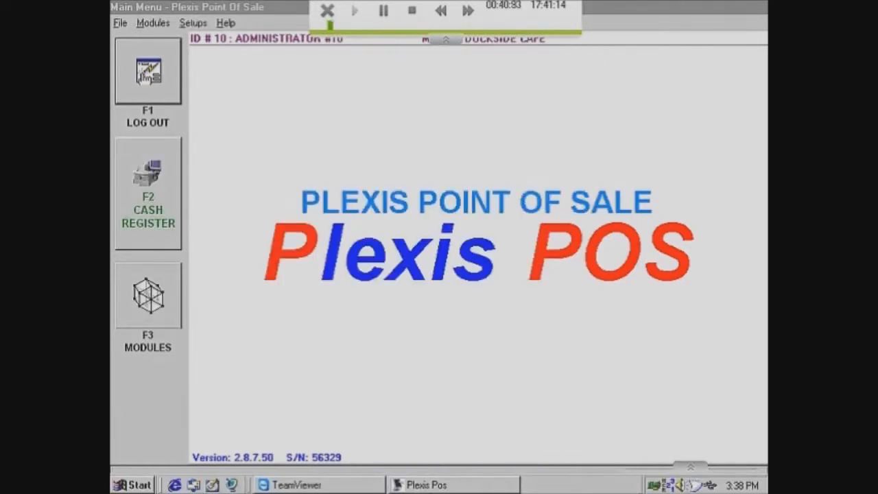
Bring up the Terminal Setup list from Setups > Main System Setups.
left_click(194, 23)
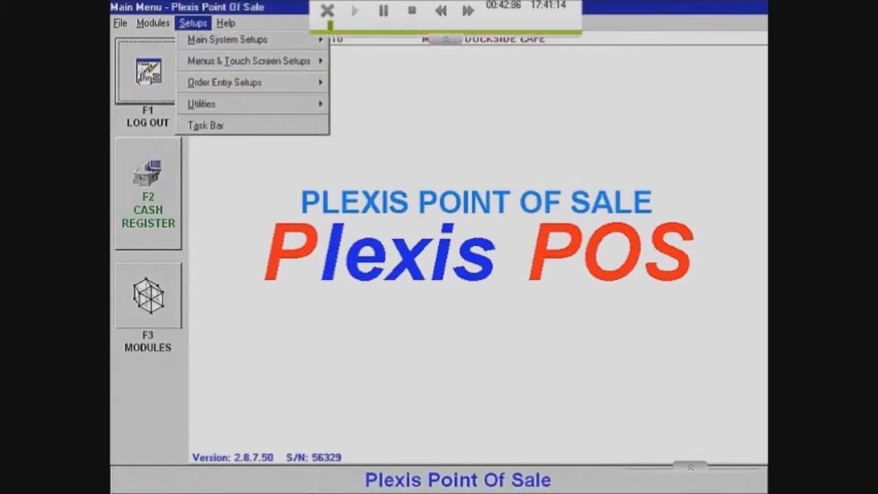
mouse_move(236, 39)
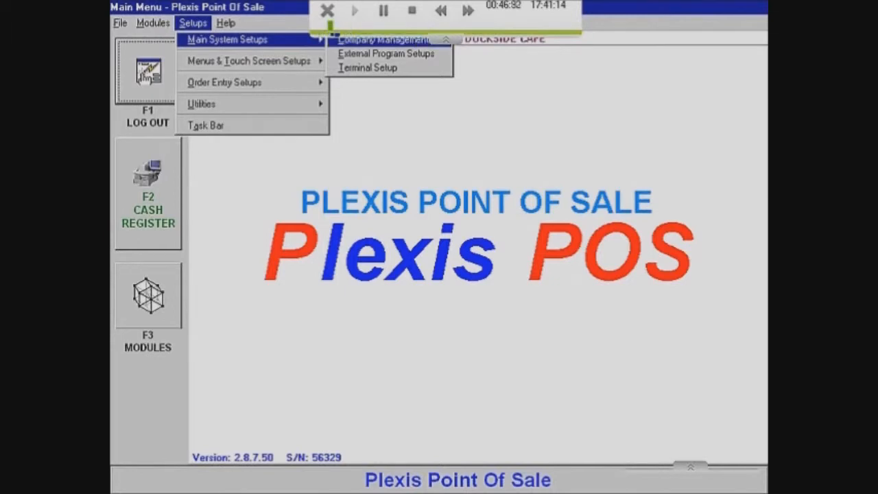
mouse_move(249, 60)
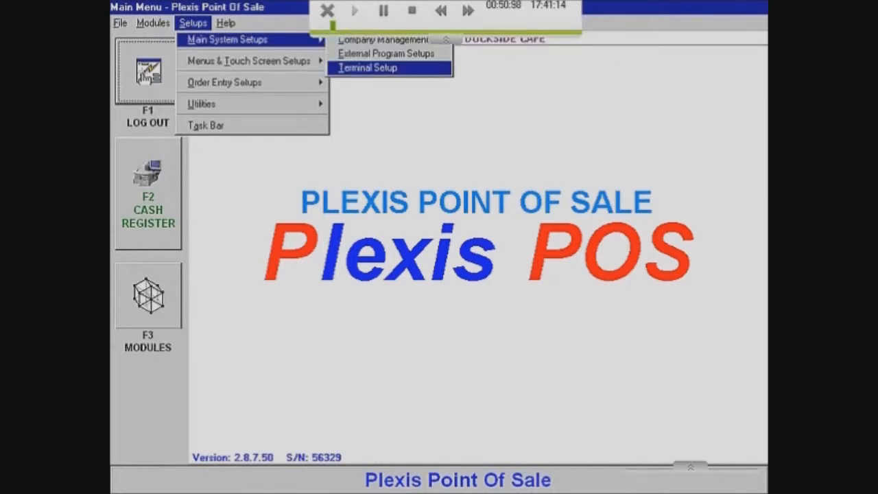
left_click(367, 67)
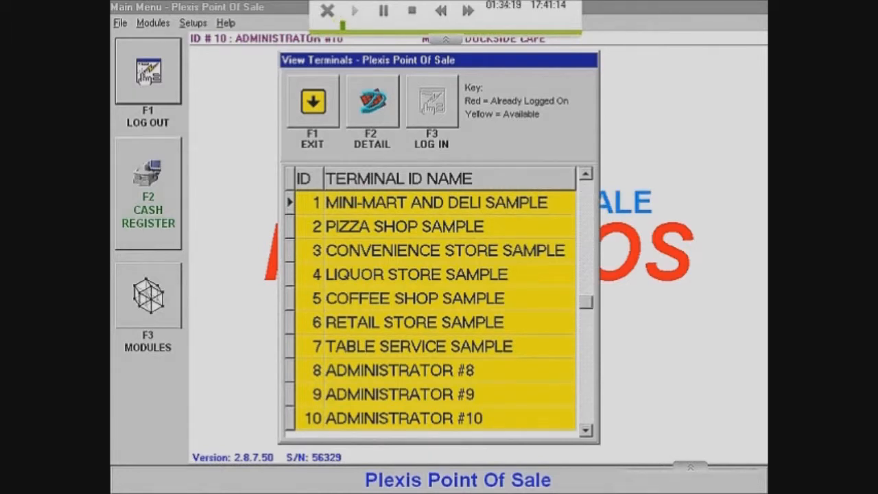
Open the COFFEE SHOP SAMPLE workstation detail and go to its Page # 2 hardware settings.
left_click(401, 227)
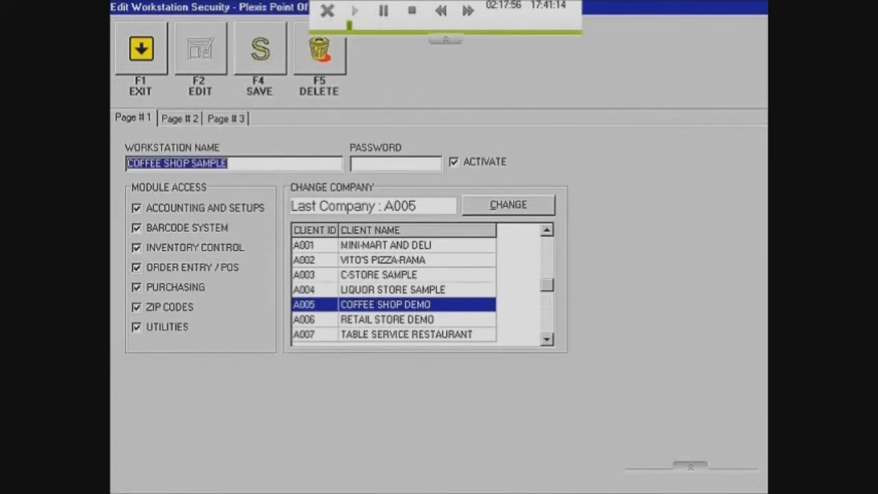
left_click(179, 118)
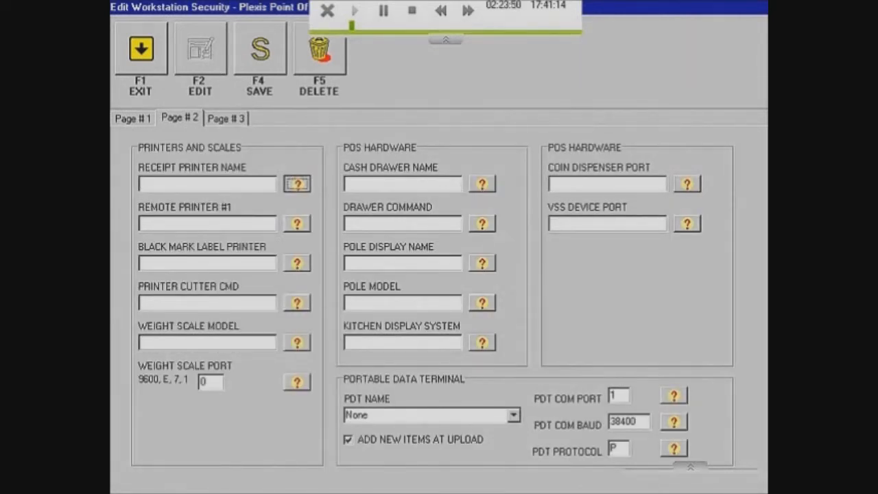
Set receipt printer EPSON TM-T88II Partial cut and printer cutter command 11+26.
left_click(297, 183)
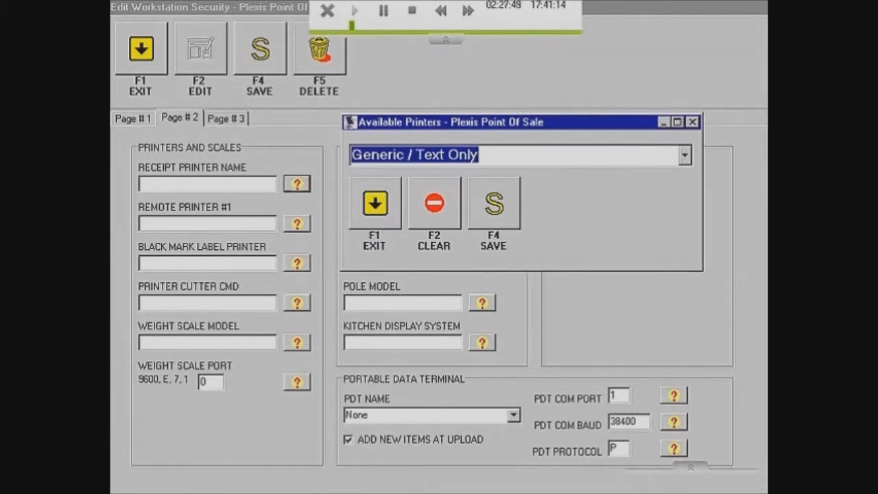
left_click(683, 155)
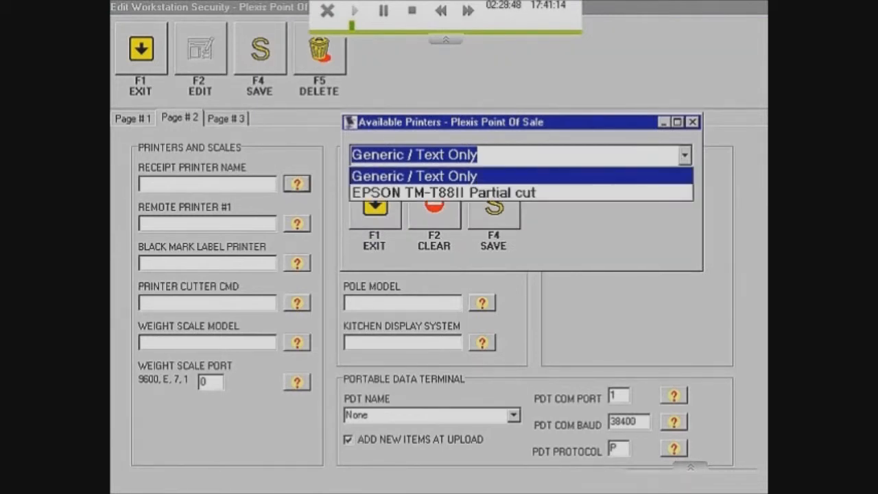
left_click(441, 192)
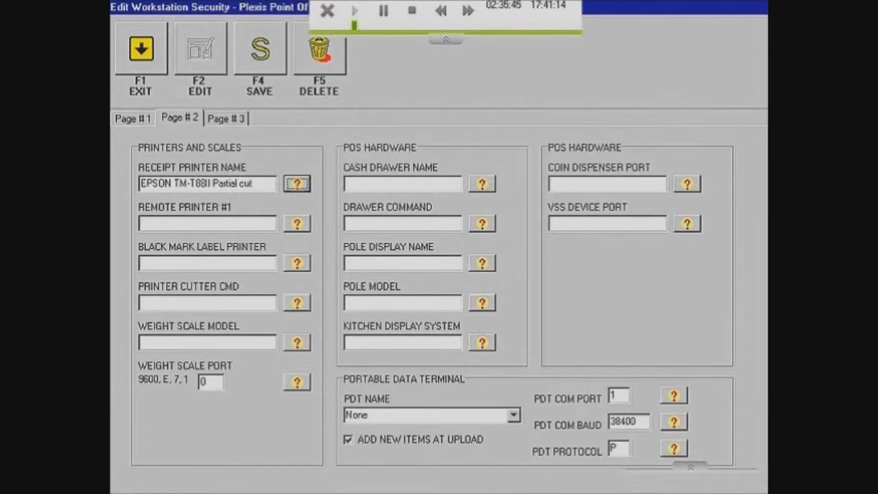
left_click(296, 302)
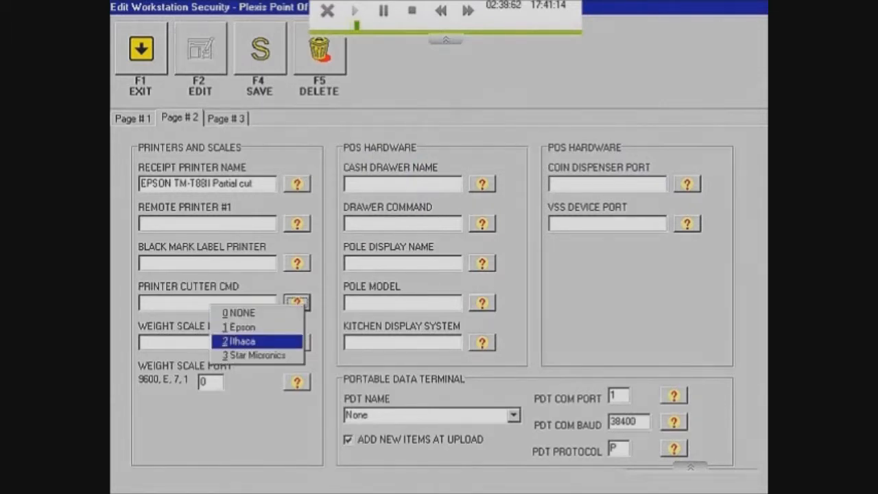
left_click(243, 340)
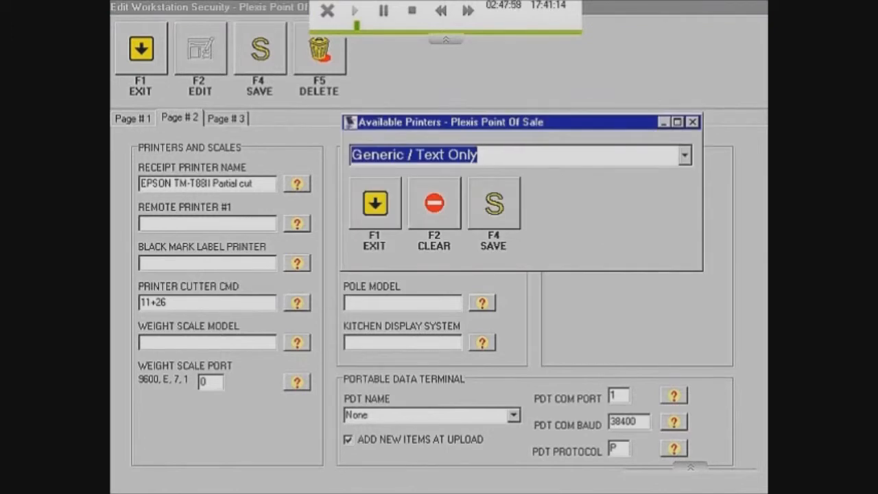
Set cash drawer EPSON TM-T88II Partial cut with its drawer command and pole model ULTIMATE, then return to terminals.
left_click(683, 155)
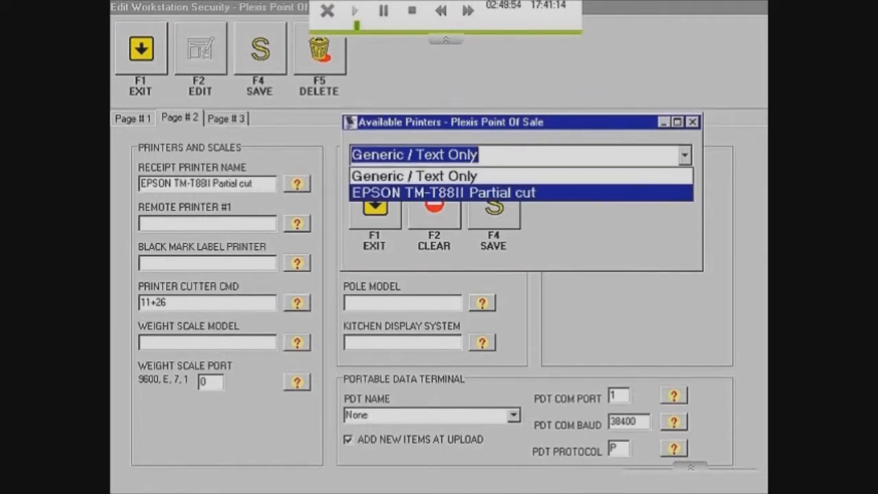
left_click(442, 192)
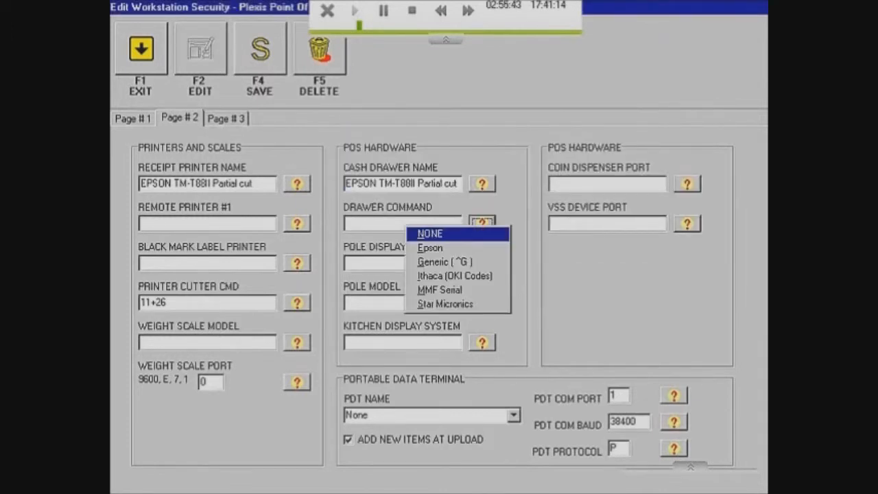
left_click(430, 248)
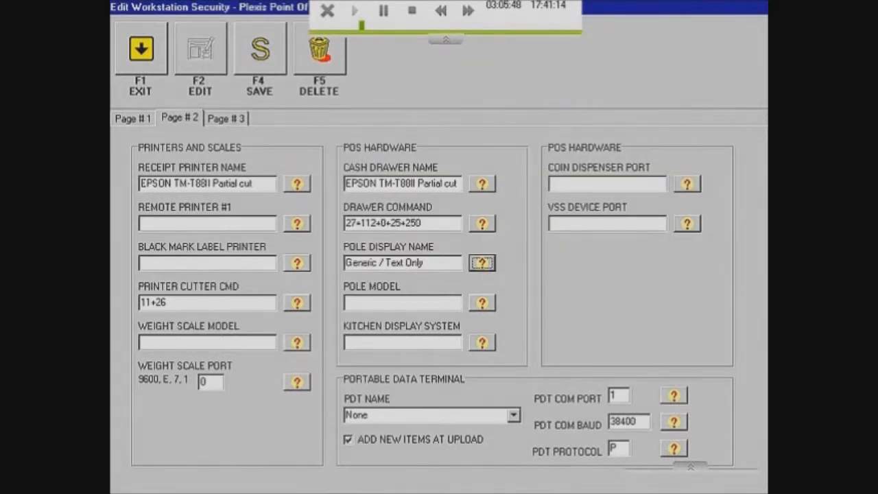
left_click(482, 302)
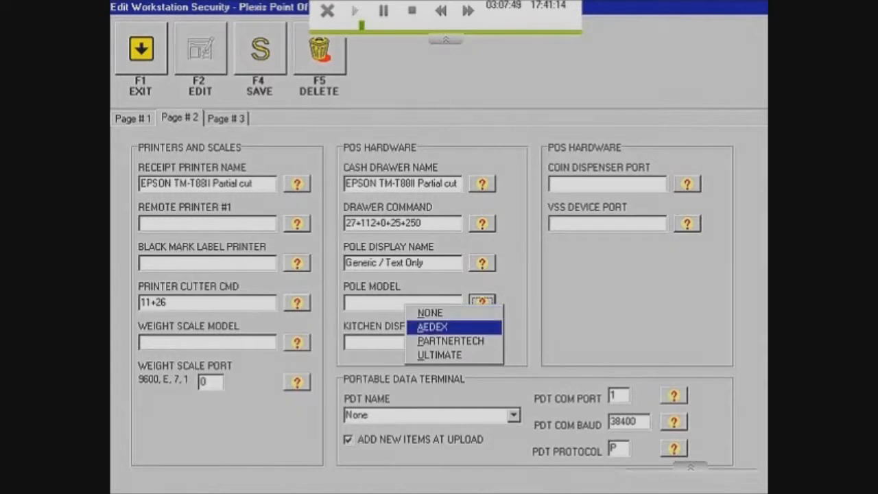
left_click(444, 354)
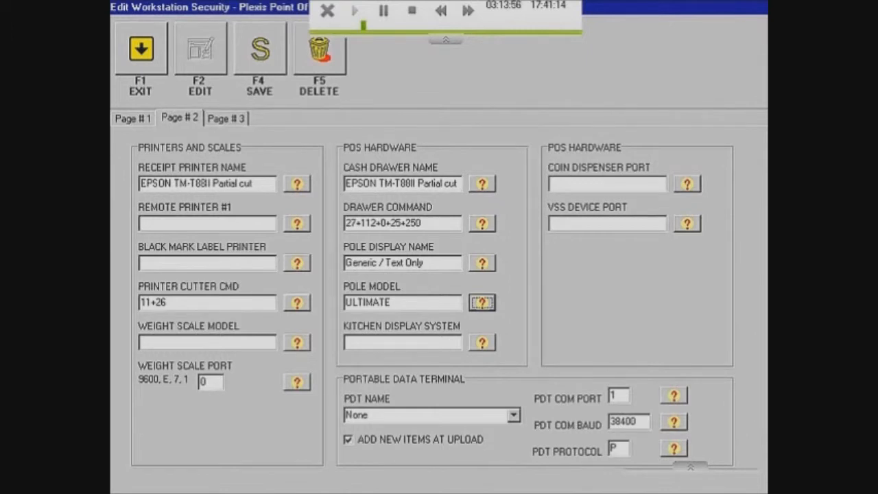
left_click(226, 117)
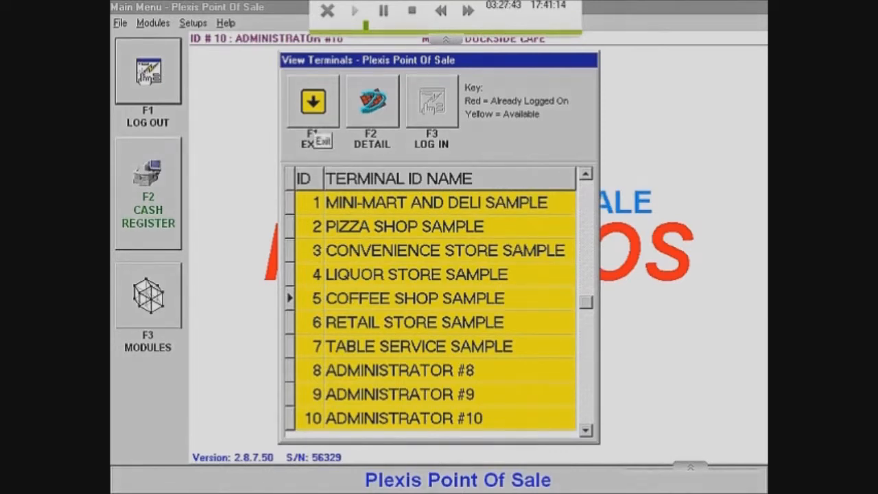
Close the terminal list and bring up the Setups menu for company management.
left_click(312, 101)
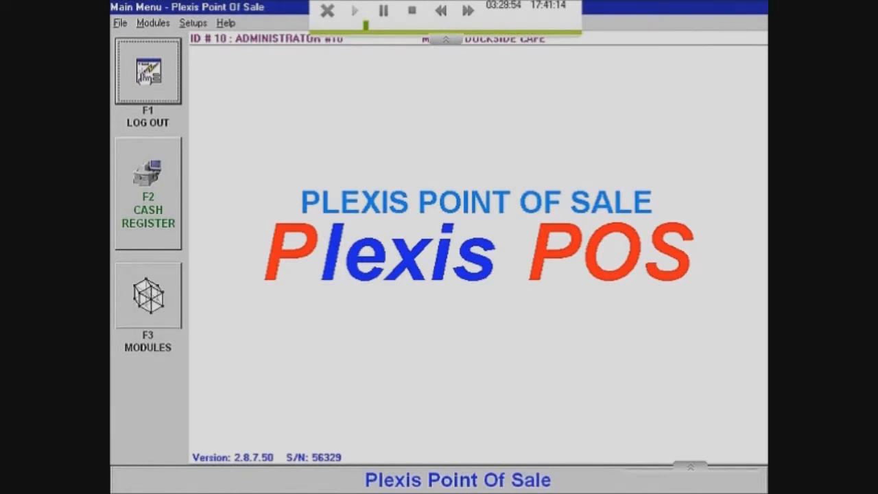
left_click(193, 23)
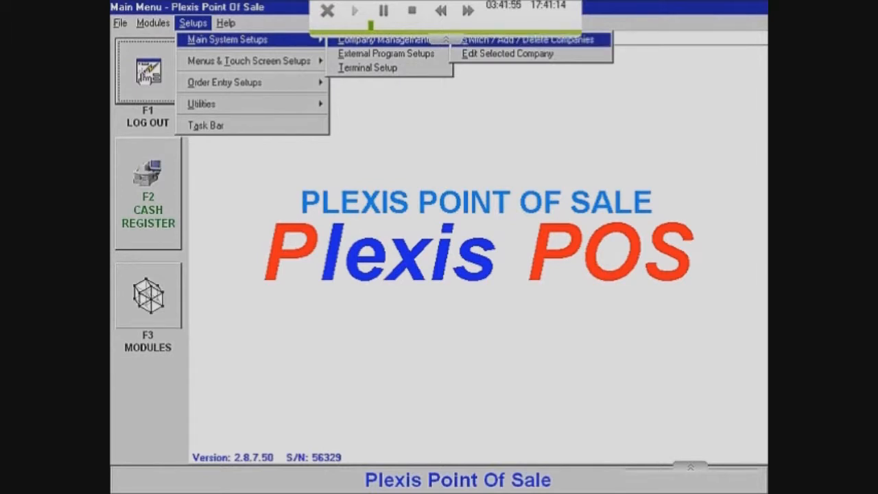
Review sample companies MINI-MART AND DELI, LIQUOR STORE, RETAIL STORE DEMO, TABLE SERVICE RESTAURANT, then start adding a new company.
left_click(526, 39)
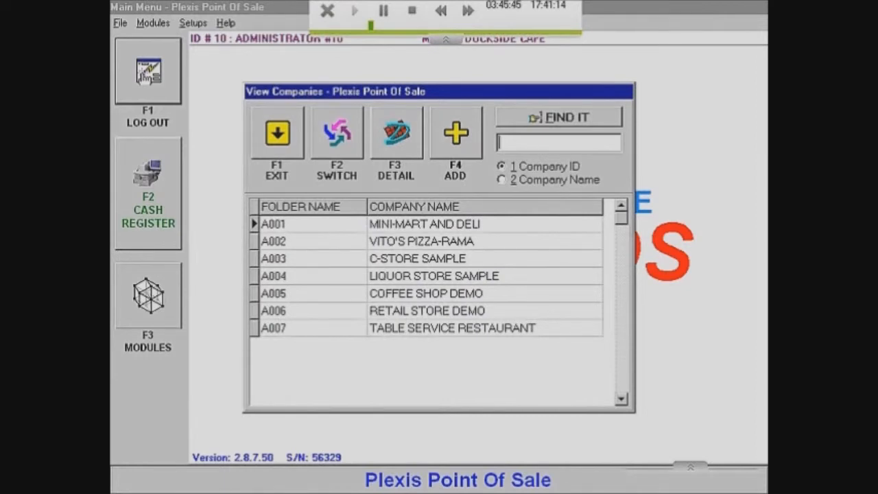
left_click(424, 224)
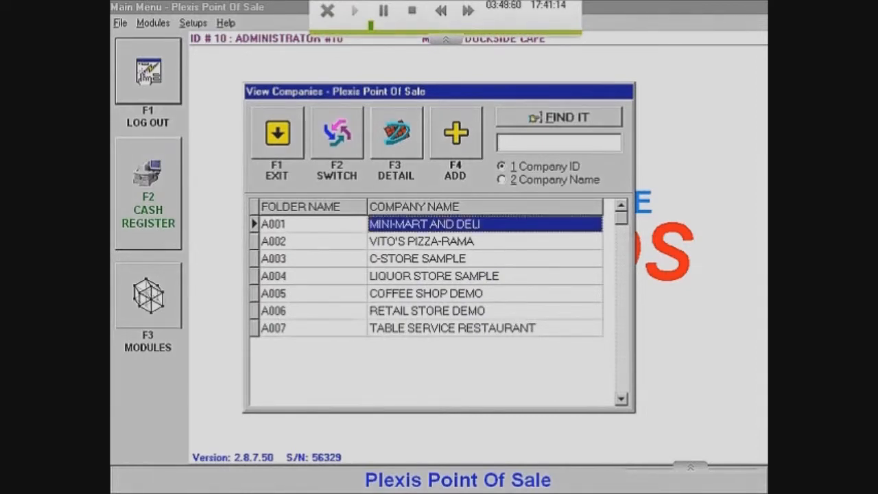
left_click(395, 134)
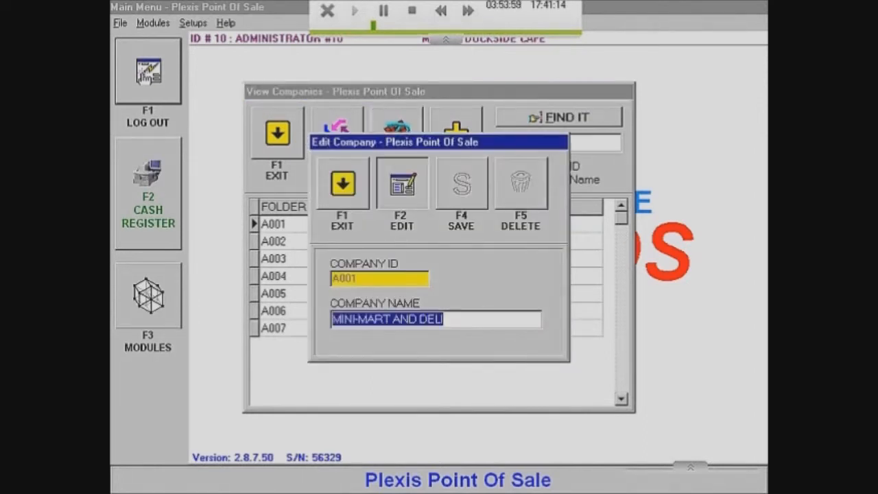
mouse_move(401, 183)
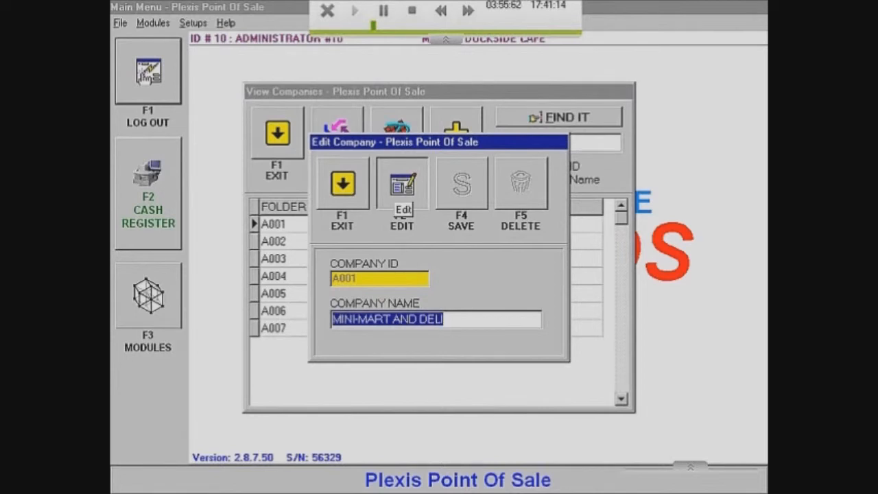
mouse_move(519, 184)
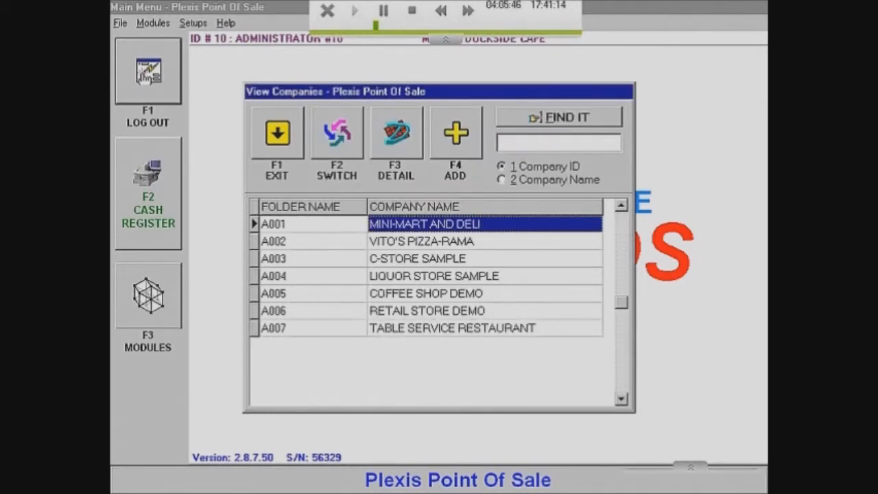
left_click(421, 241)
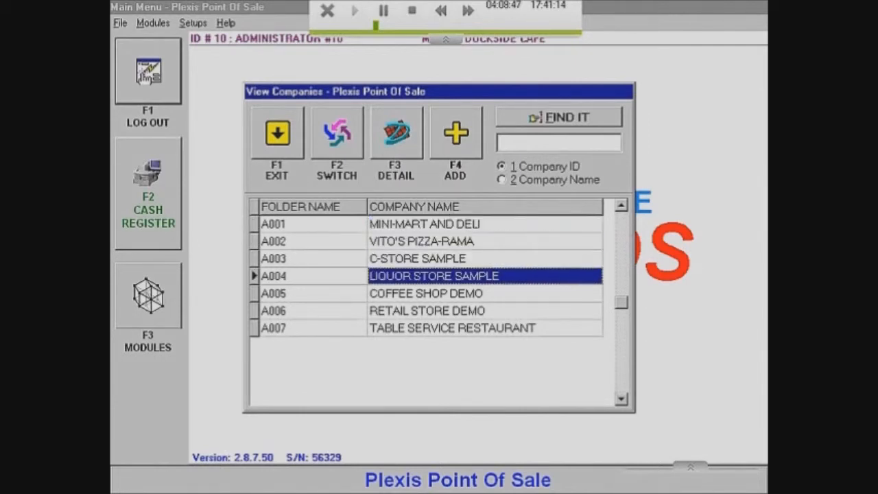
left_click(428, 310)
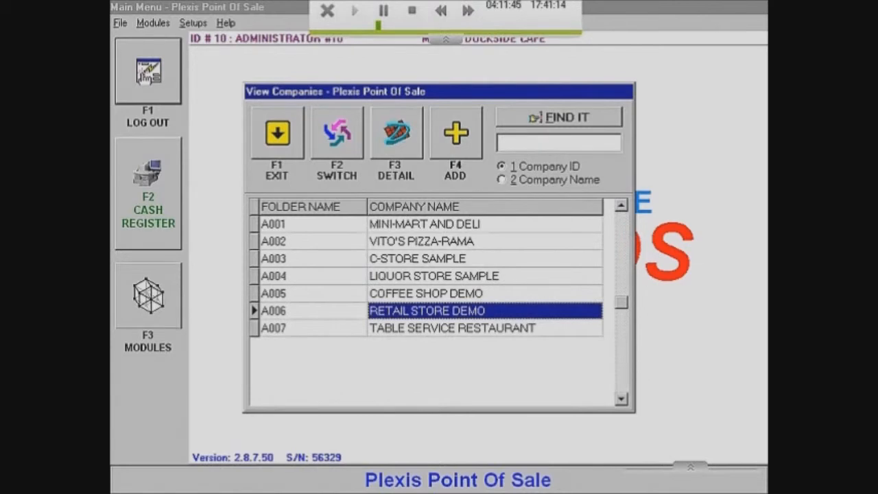
left_click(451, 328)
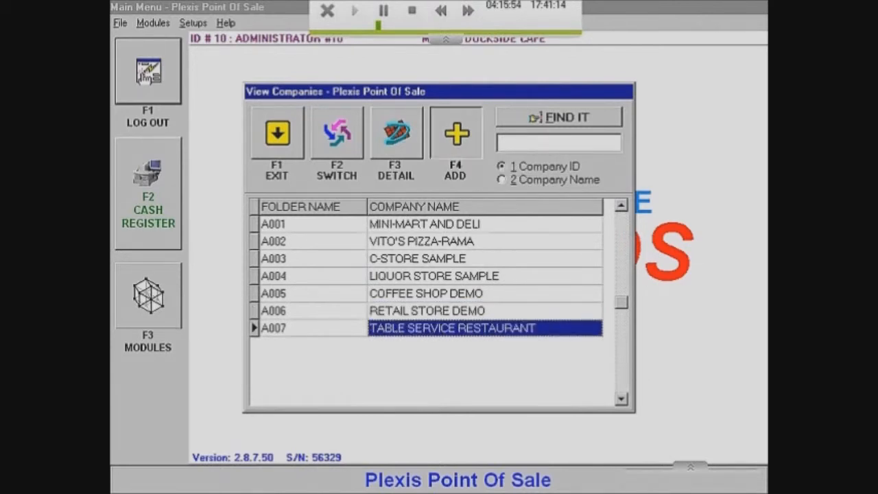
left_click(454, 133)
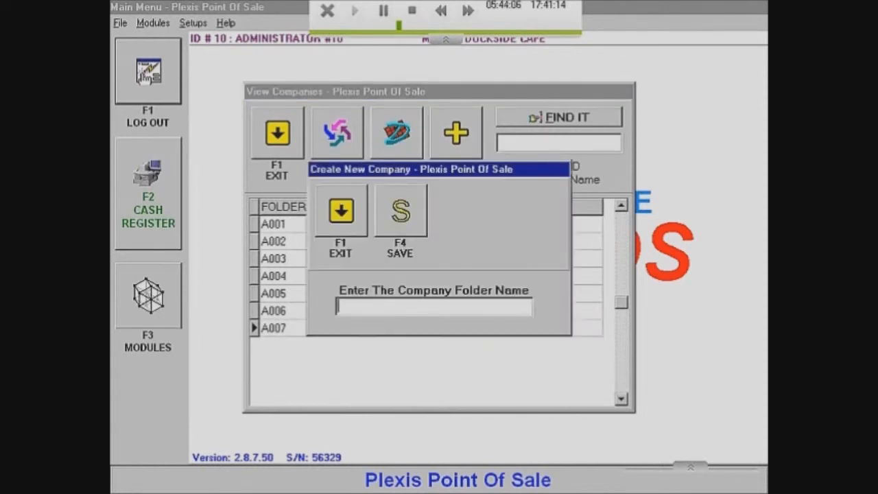
Create company folder RG3 with display name RESCUEGEEKS and save it.
type("RG")
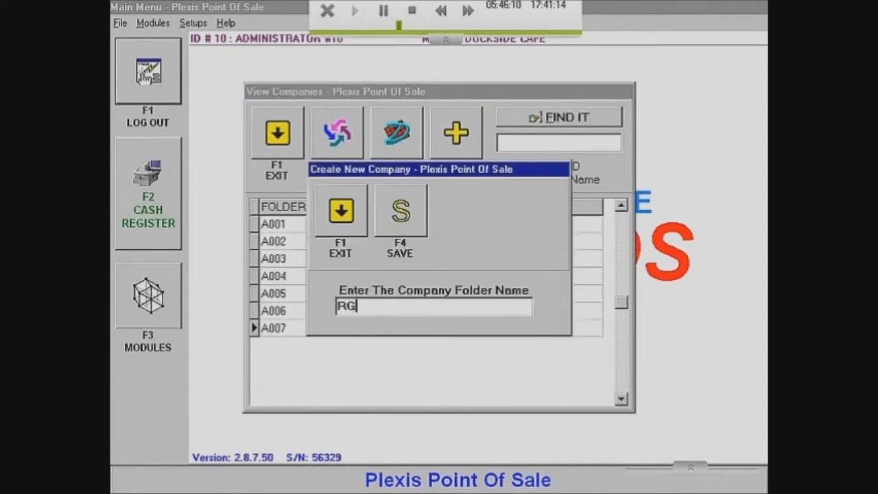
type("3")
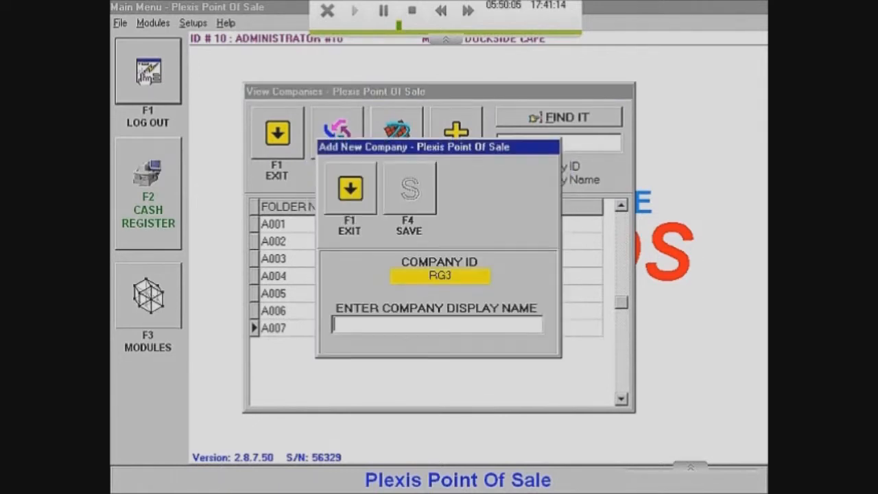
type("RESCUE")
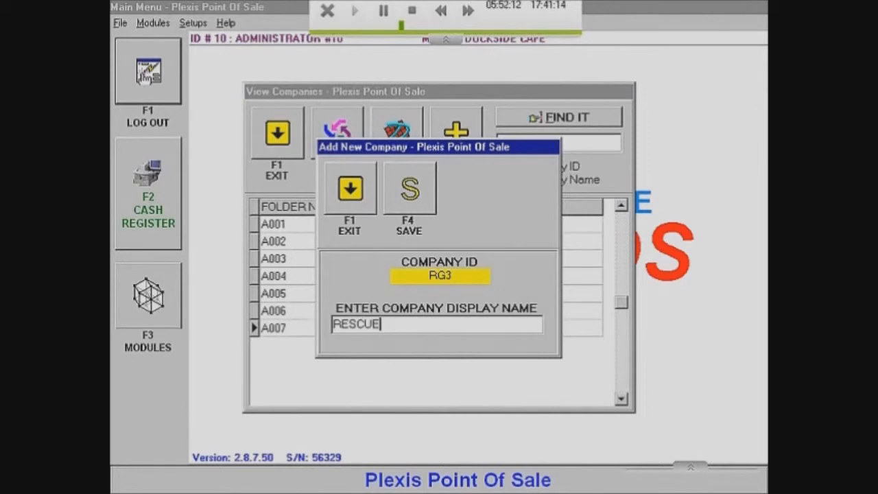
type("GEEKS")
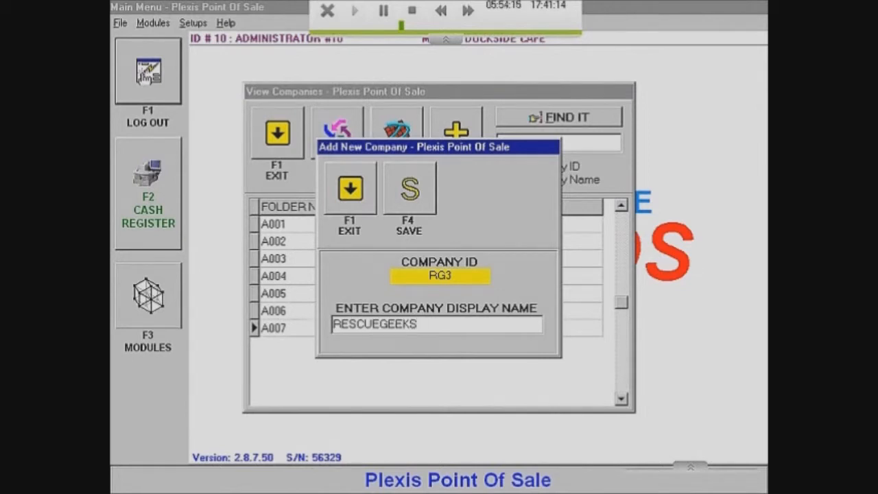
left_click(408, 189)
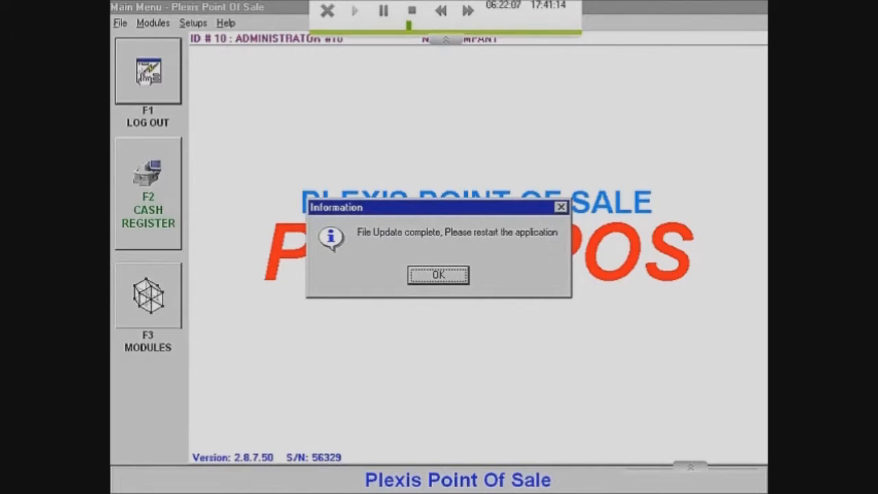
Acknowledge the File Update complete message and relaunch Plexis POS from the desktop.
left_click(437, 274)
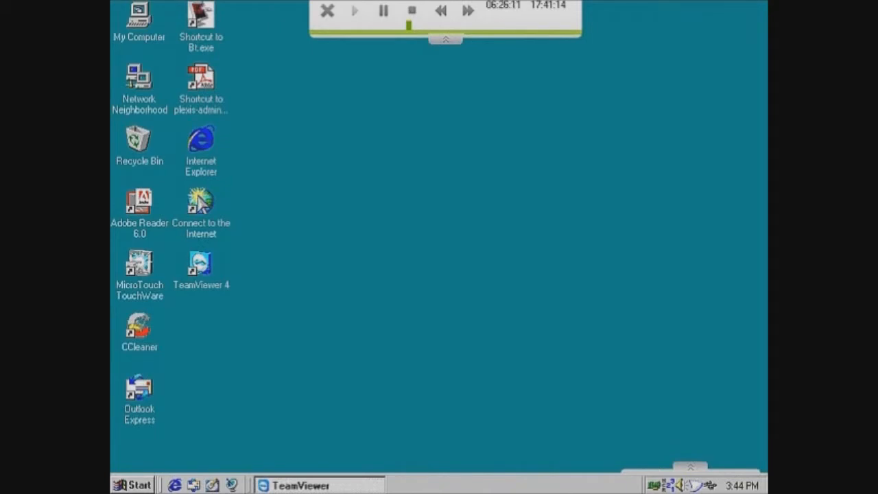
left_click(201, 17)
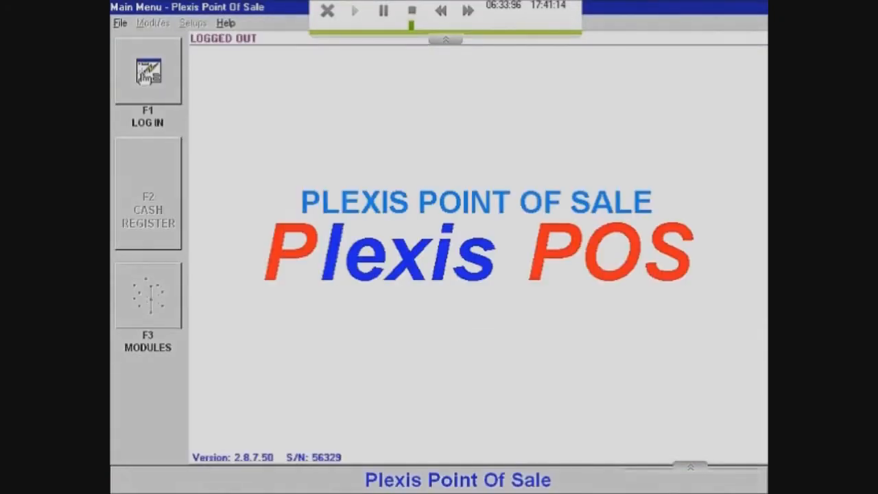
Log back in with terminal ID 10 on the keypad as Administrator #10.
left_click(148, 81)
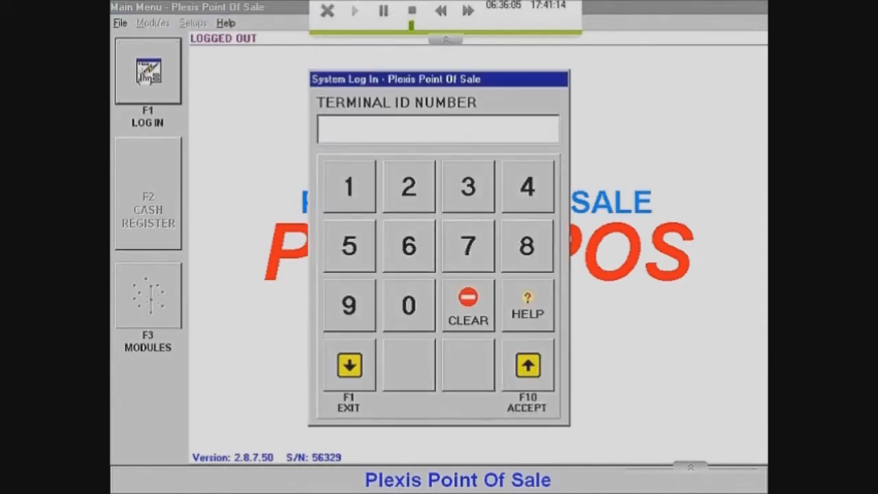
left_click(349, 186)
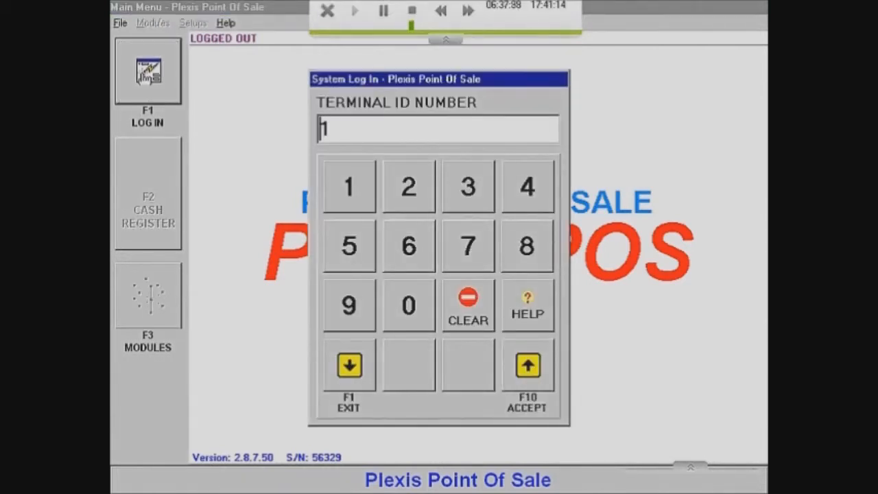
left_click(409, 306)
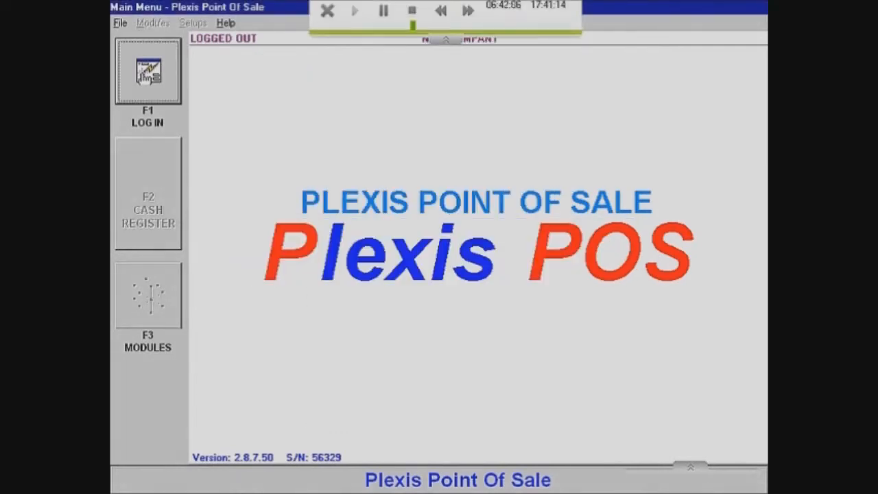
left_click(148, 73)
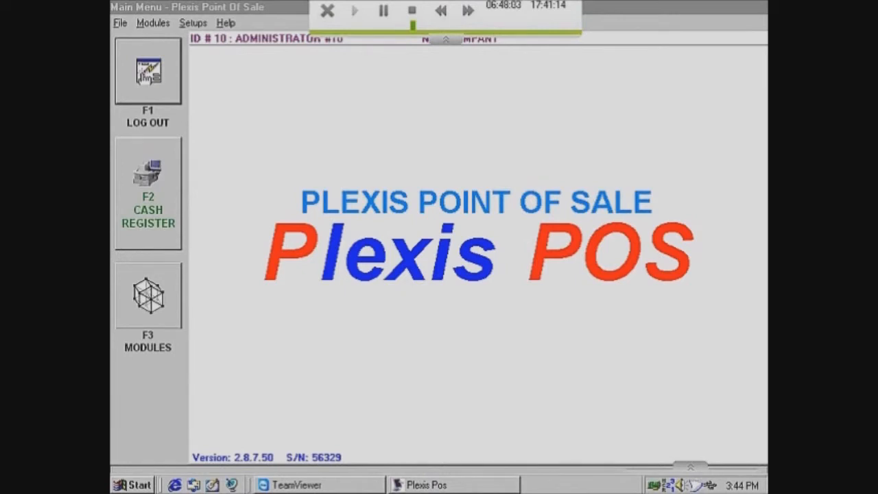
Assign company RG3 RESCUEGEEKS to the Administrator #10 terminal via Terminal Setup and return to the main menu.
left_click(193, 22)
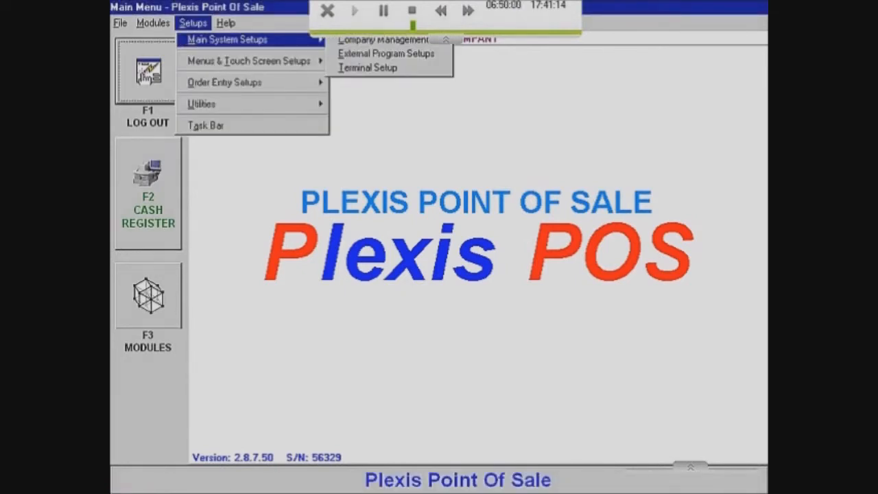
mouse_move(388, 53)
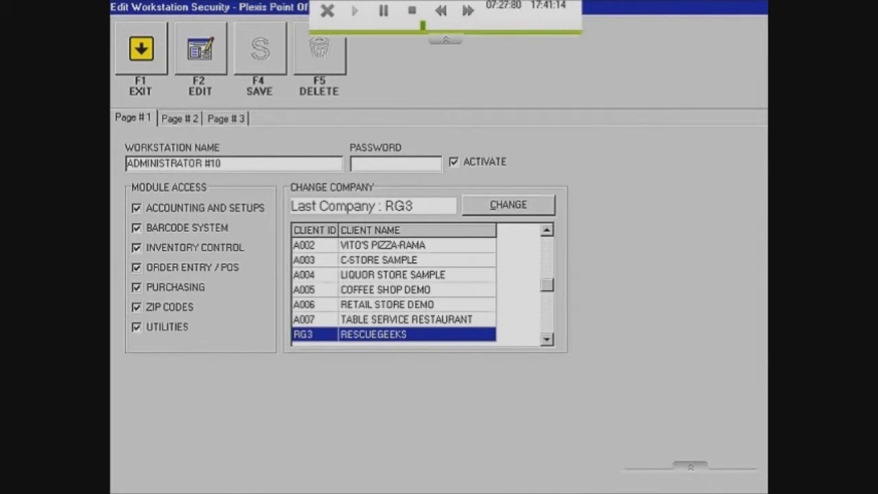
mouse_move(199, 48)
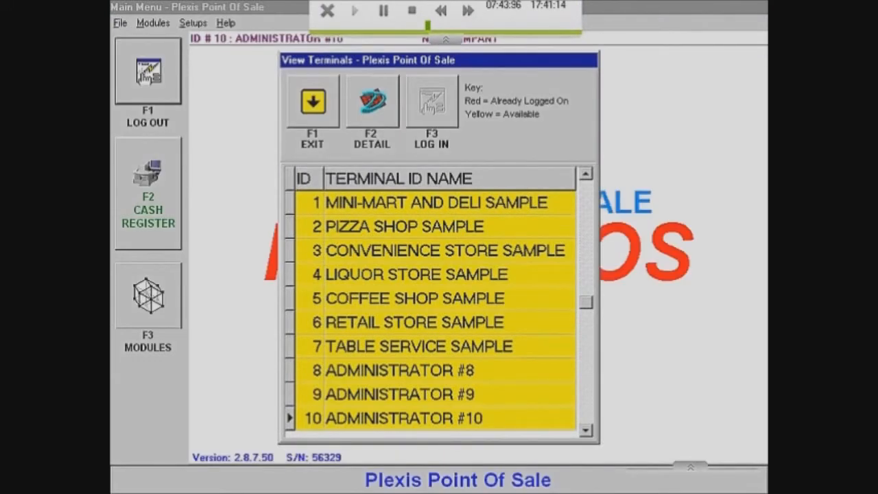
left_click(311, 101)
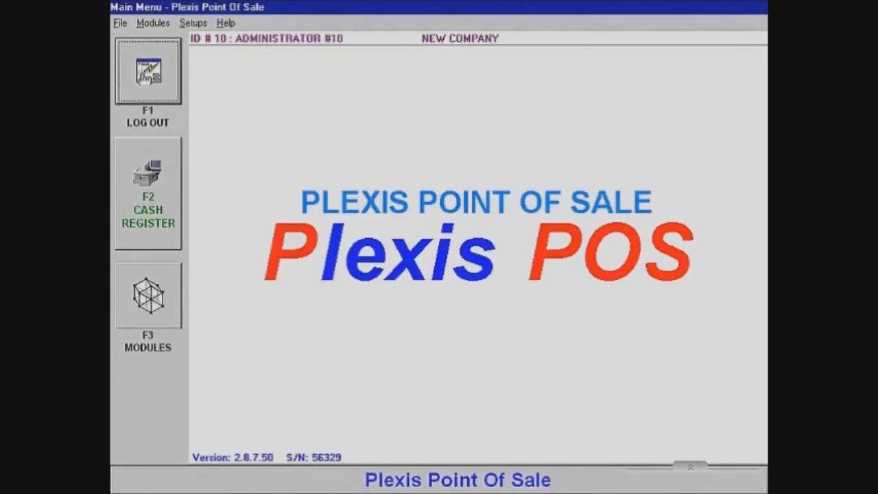
Show the Company Setup page for NEW COMPANY with its blank address, city, zip and phone fields.
left_click(193, 23)
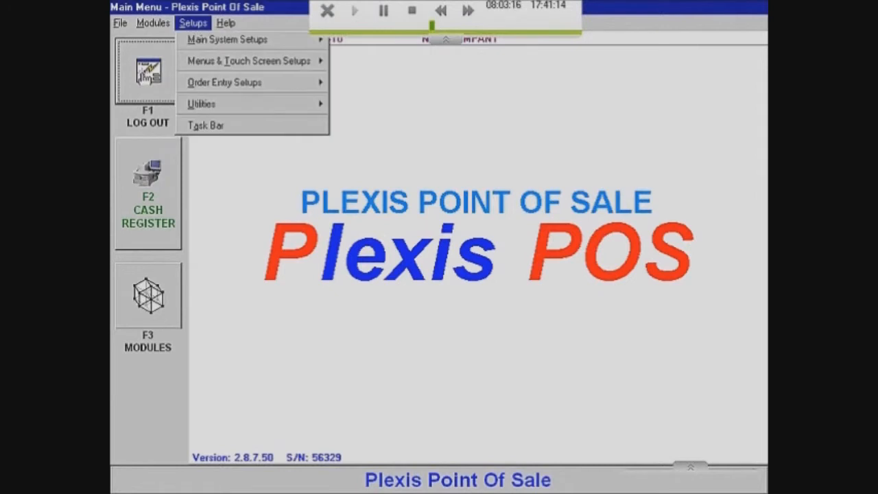
mouse_move(230, 39)
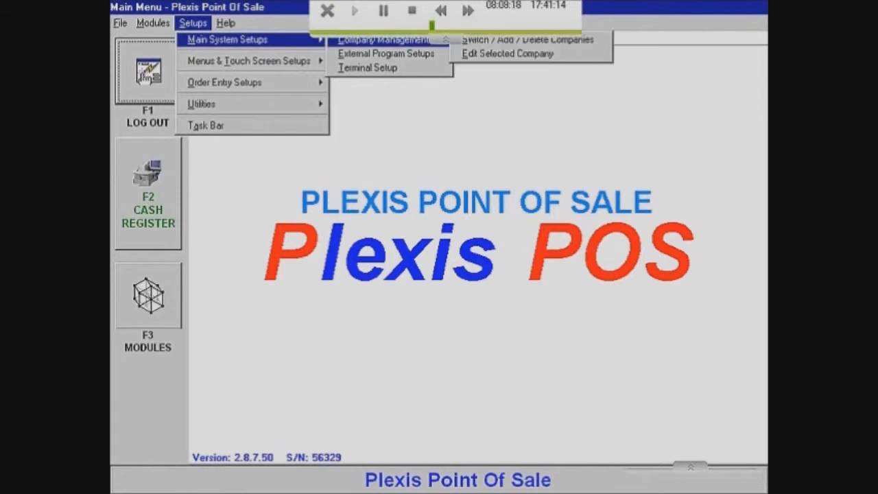
mouse_move(511, 54)
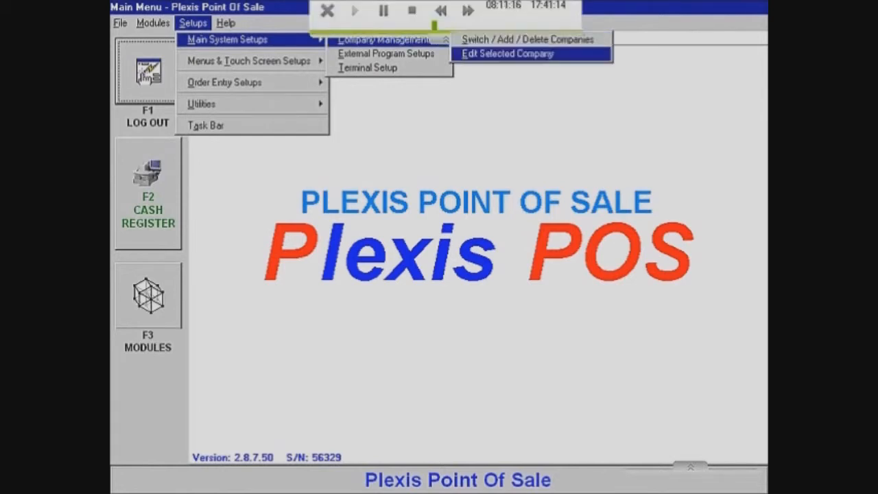
left_click(509, 53)
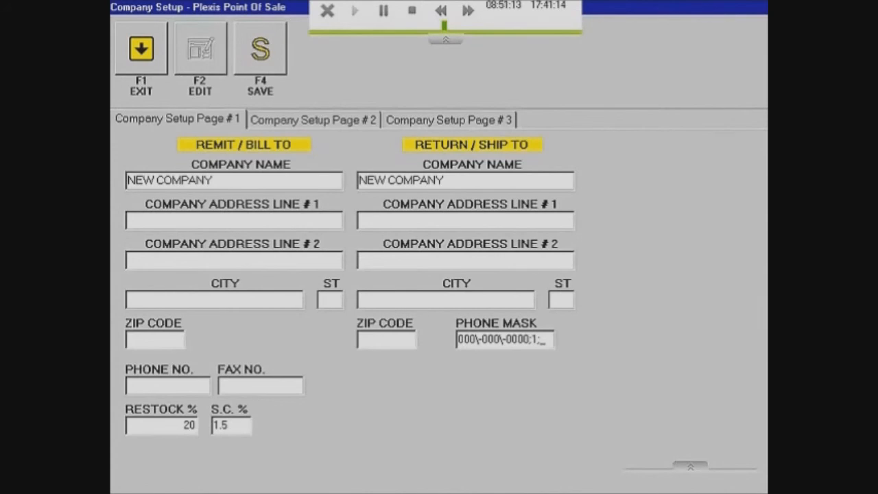
Review Company Setup Page #2 (location, credit card) and Page #3 (terms, month-end), then exit to the main menu.
left_click(313, 119)
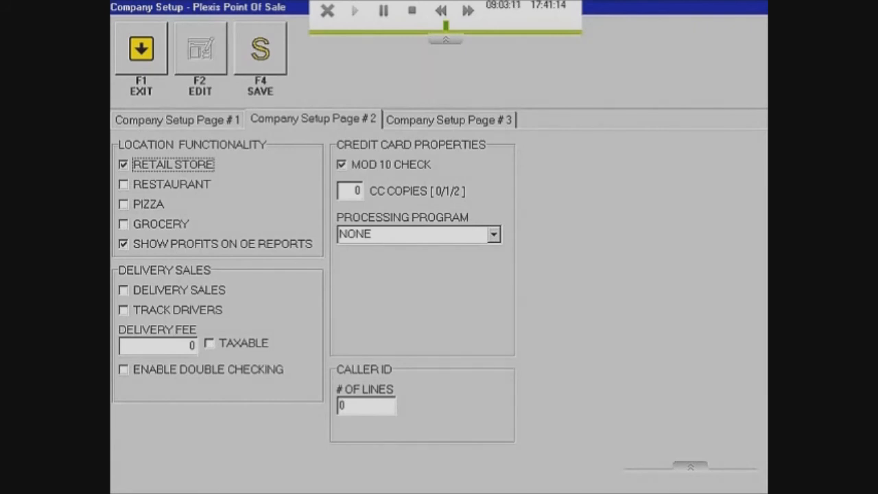
left_click(453, 118)
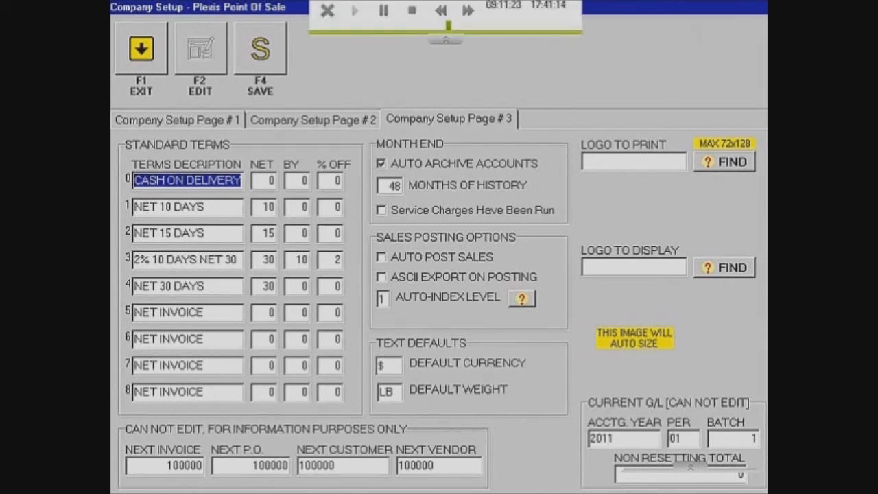
left_click(142, 50)
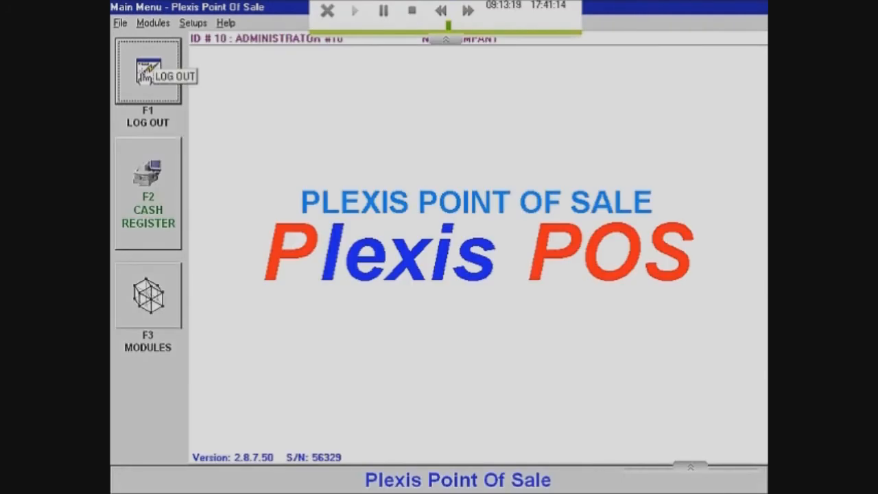